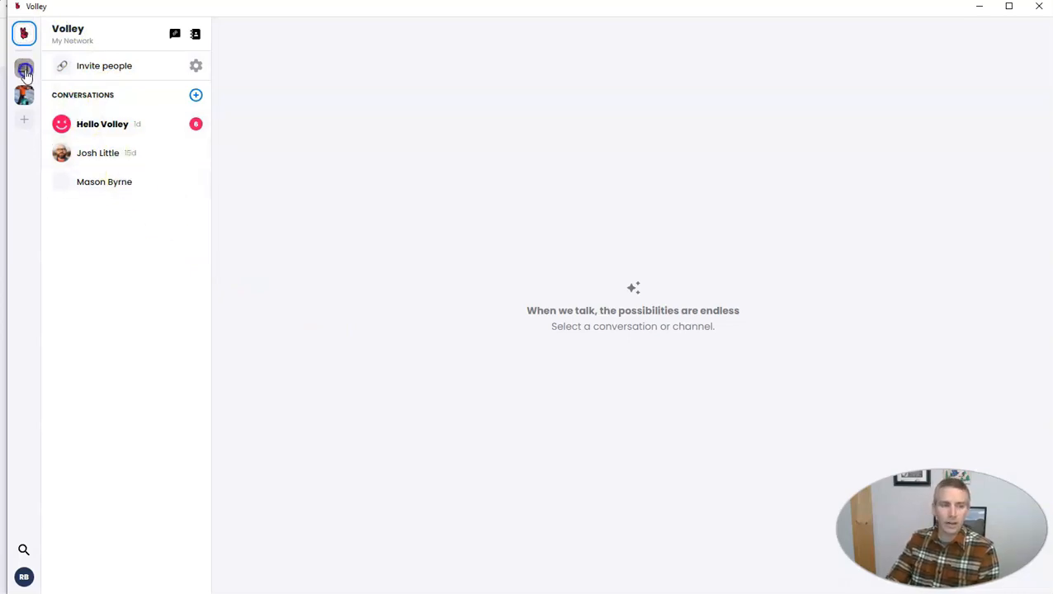
Step: Switch from the personal space to the Junk-free January space with its channel list
click(23, 69)
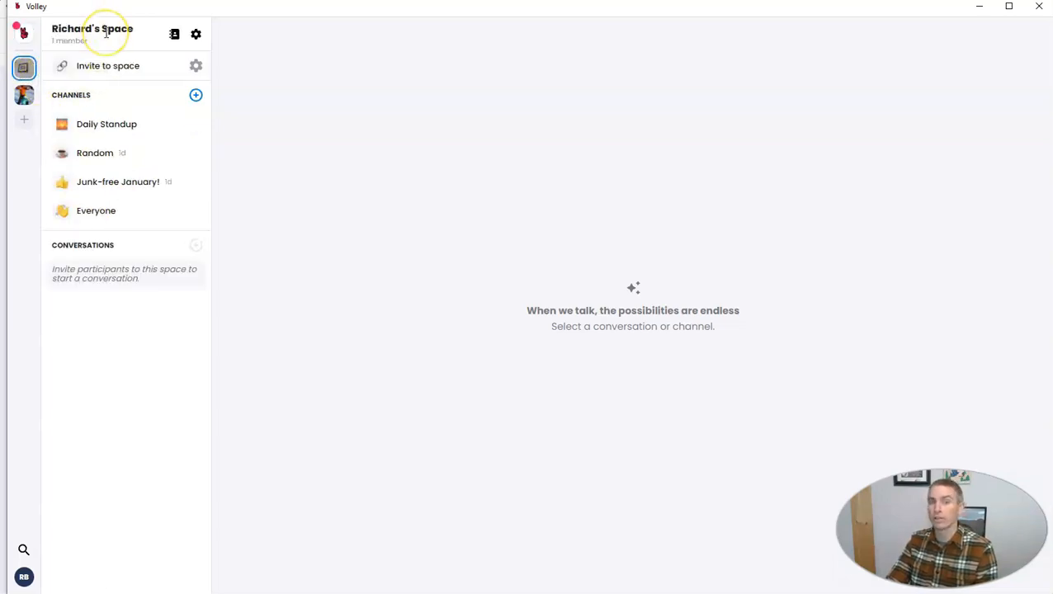
mouse_move(102, 103)
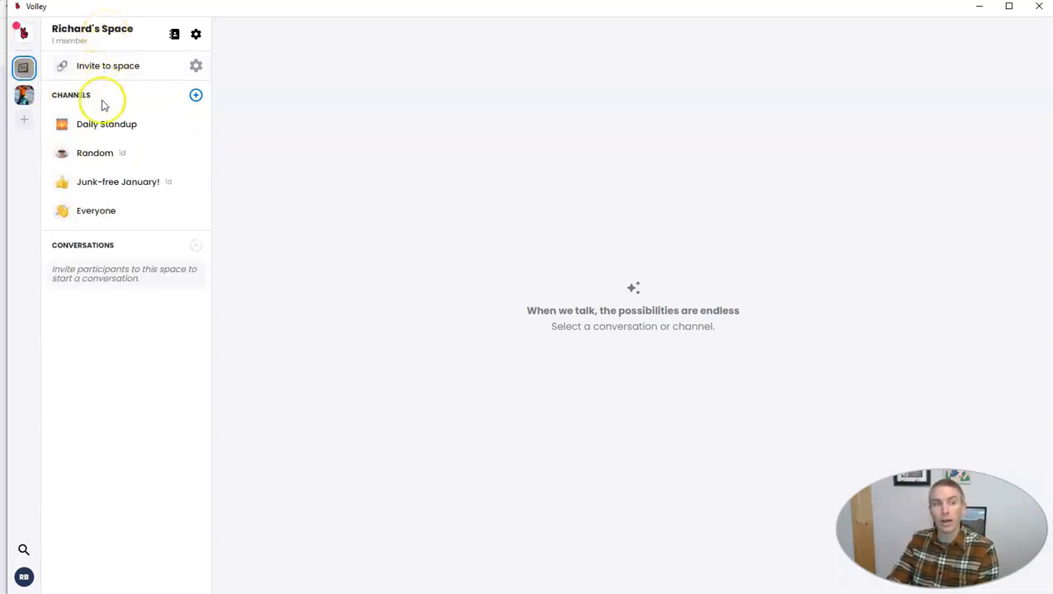
mouse_move(117, 181)
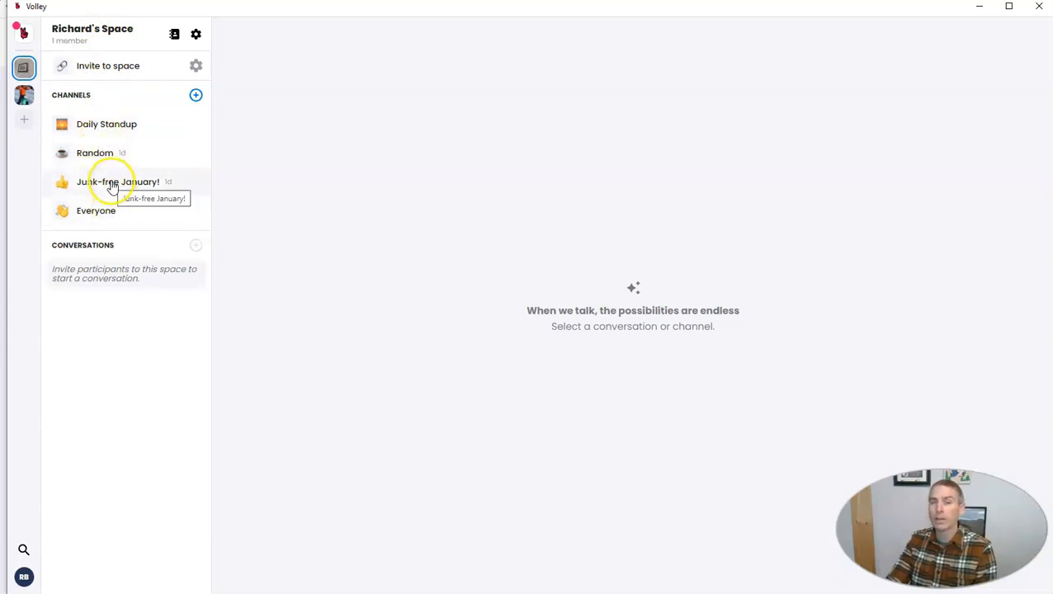
mouse_move(96, 151)
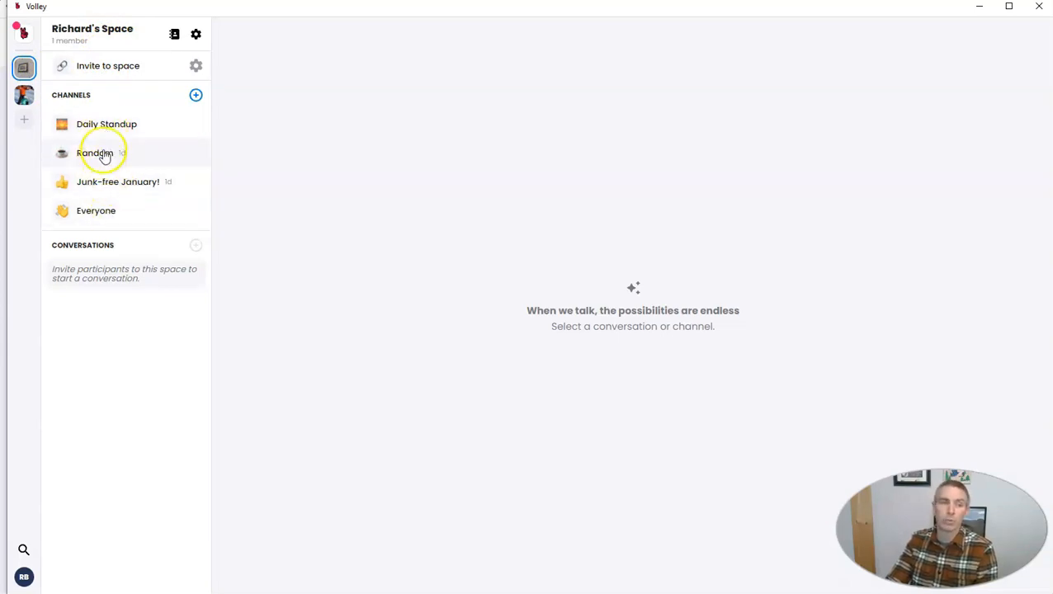
mouse_move(63, 142)
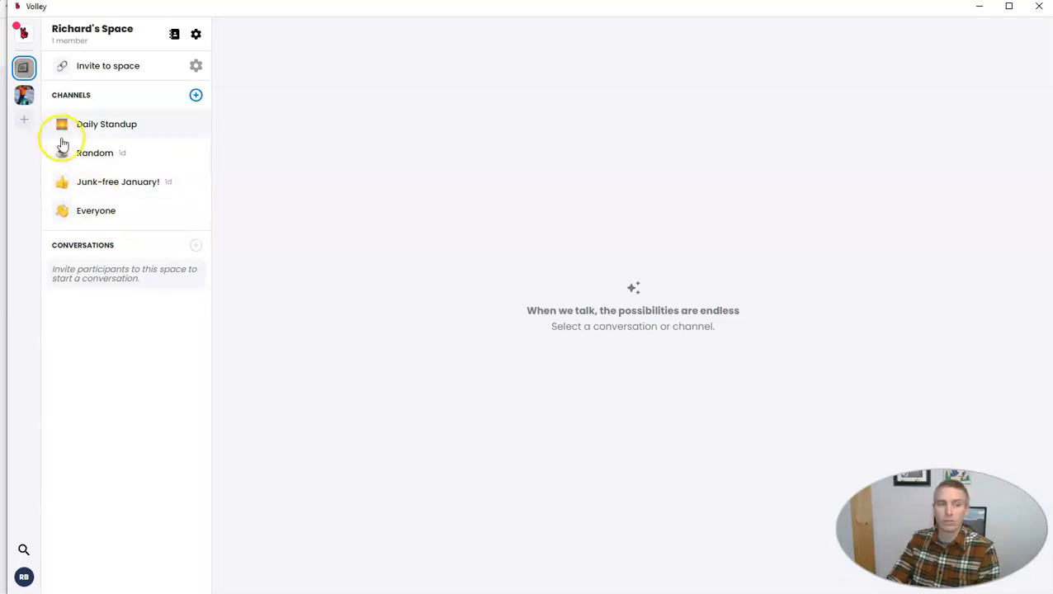
click(23, 94)
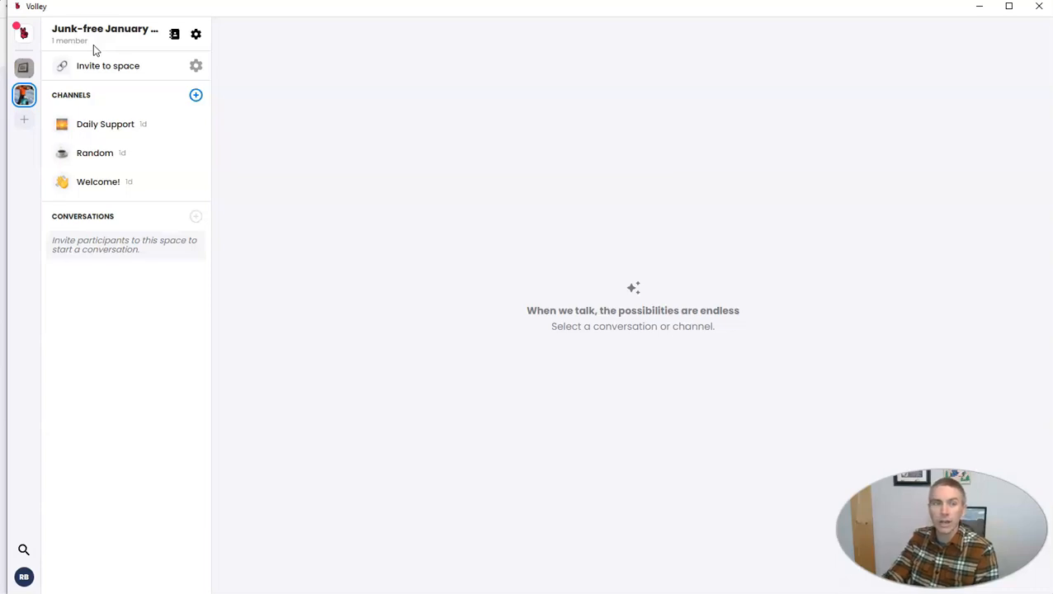
mouse_move(94, 30)
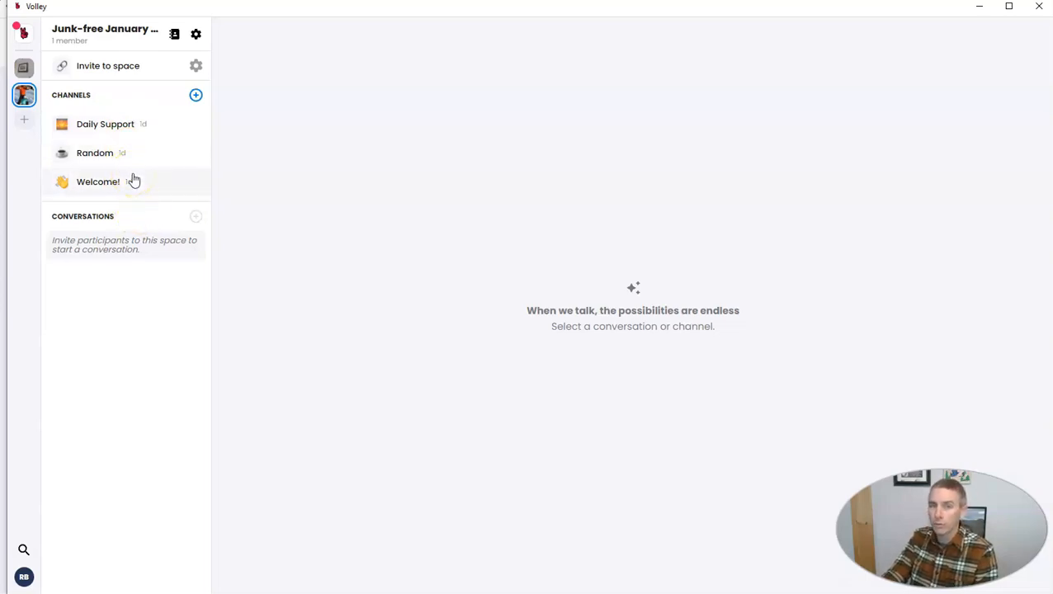
mouse_move(140, 284)
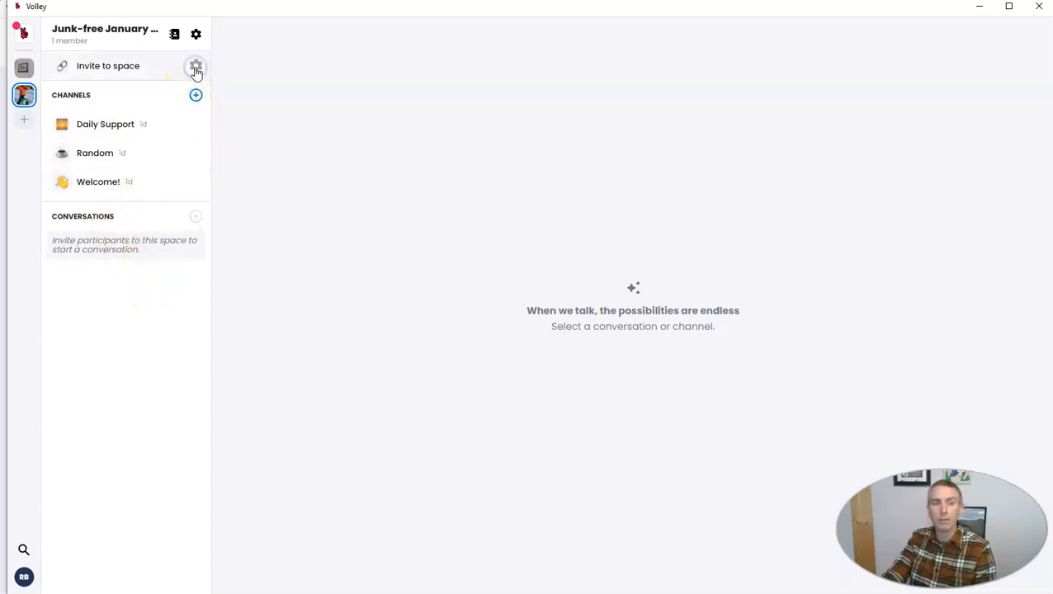
Step: Copy the personal Talk to me on Volley link from the link settings panel and close it
click(194, 66)
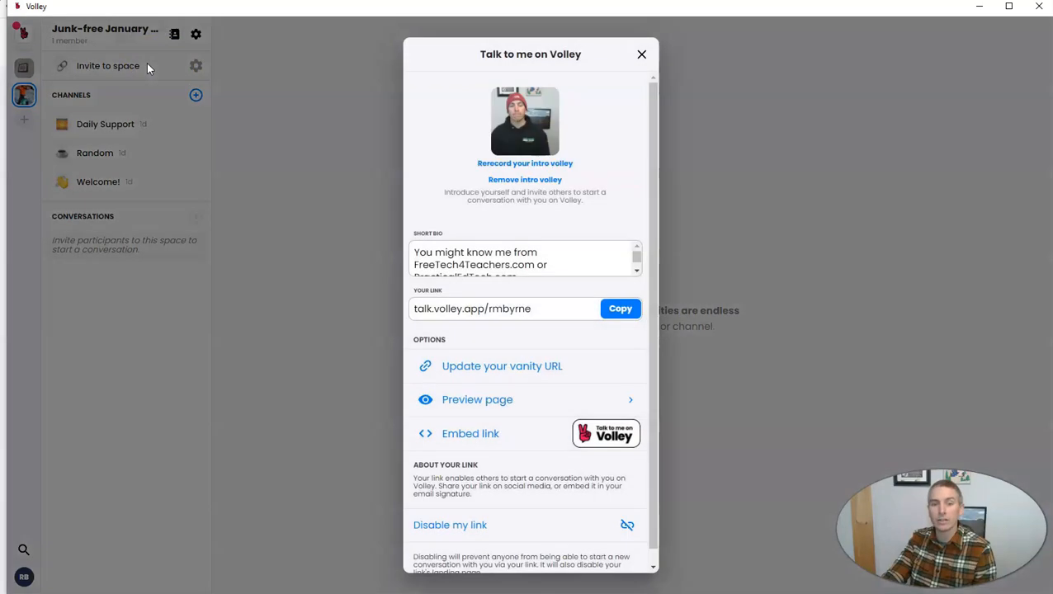
mouse_move(119, 71)
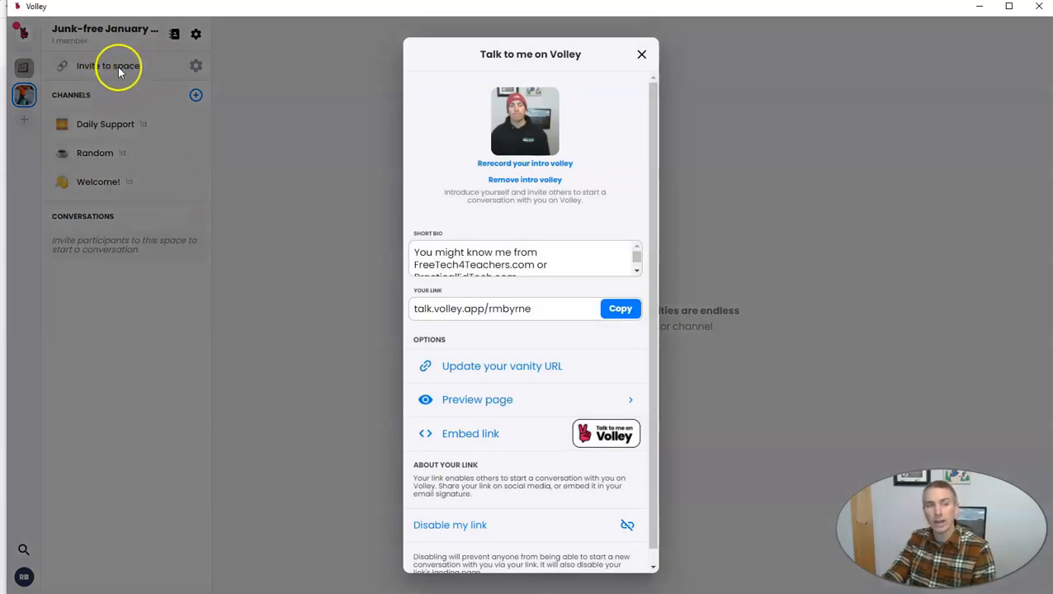
click(621, 309)
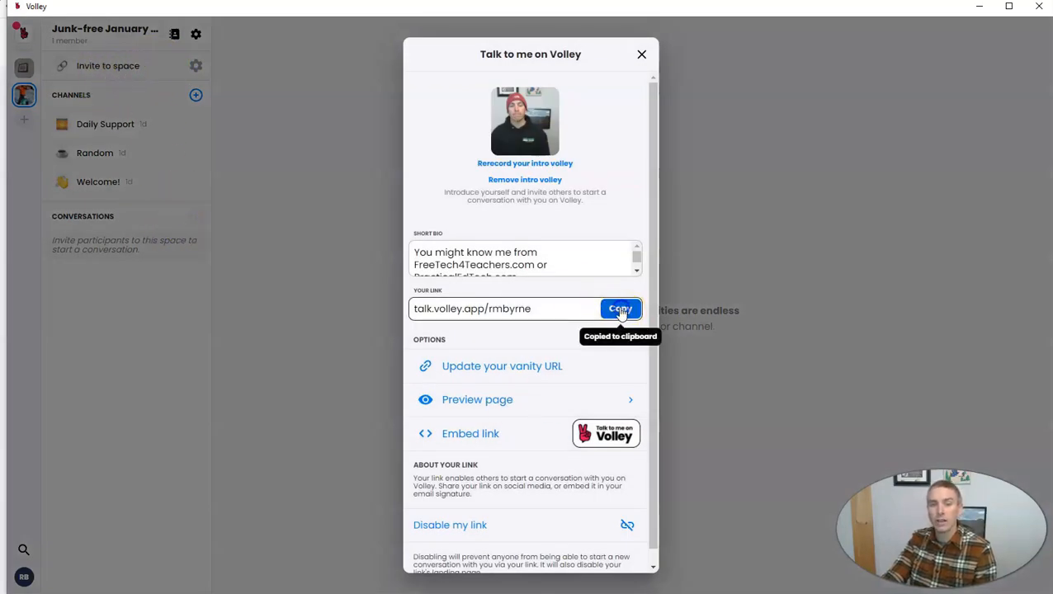
click(640, 54)
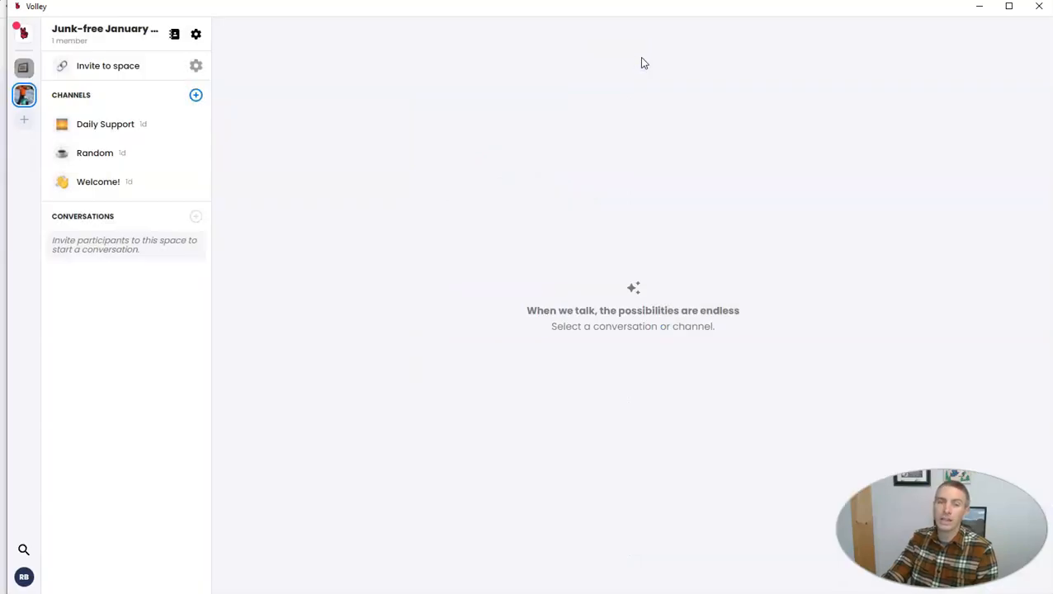
mouse_move(589, 164)
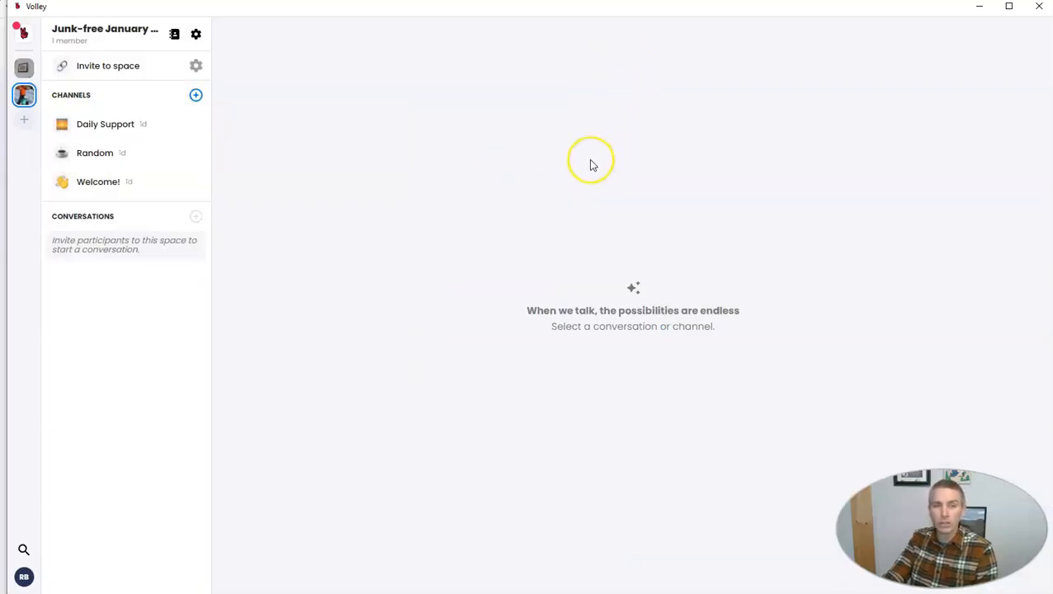
mouse_move(591, 163)
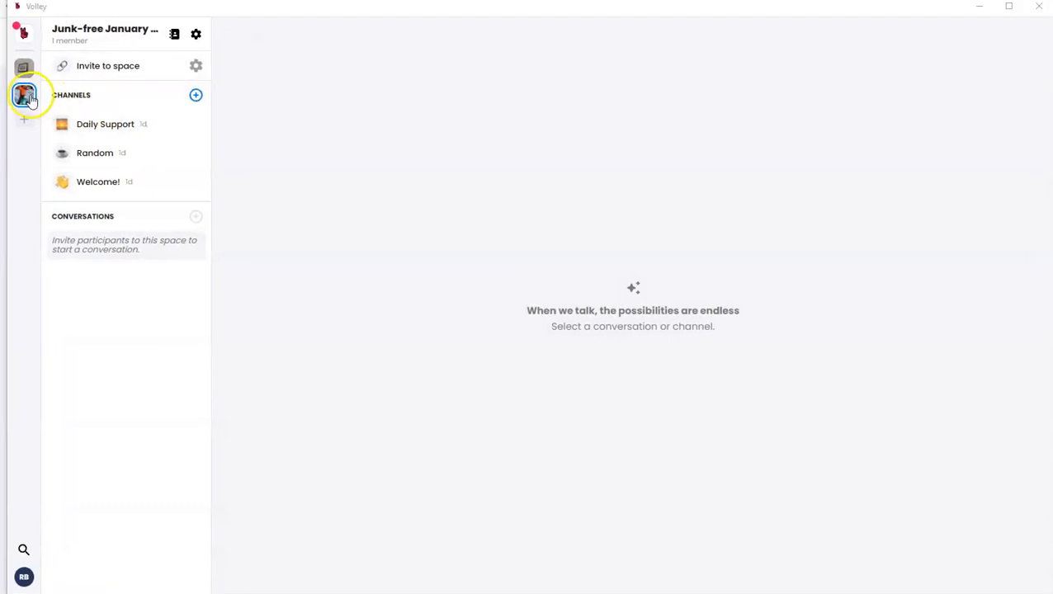
mouse_move(23, 94)
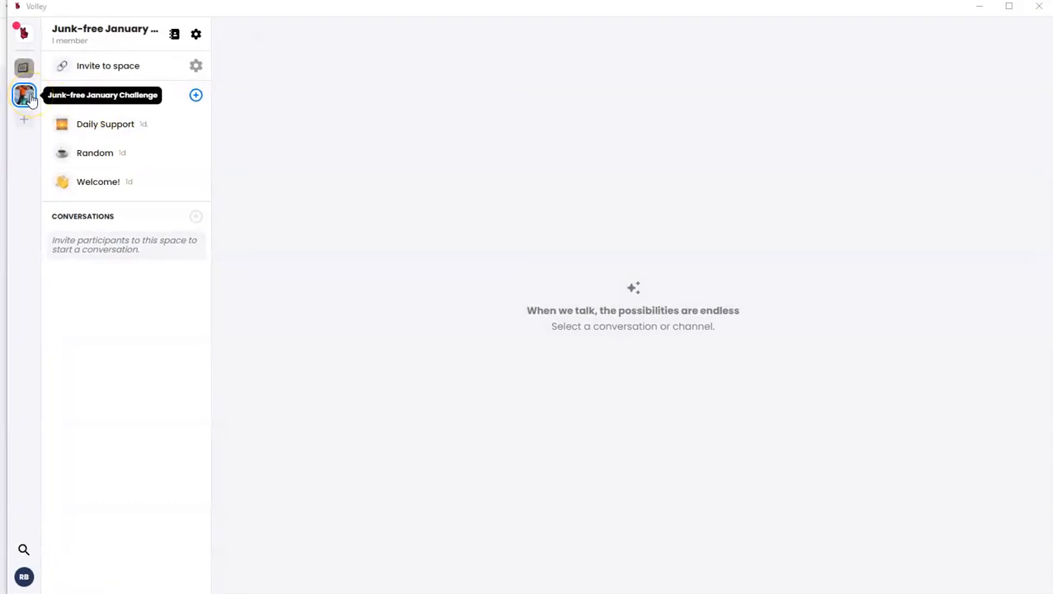
mouse_move(160, 349)
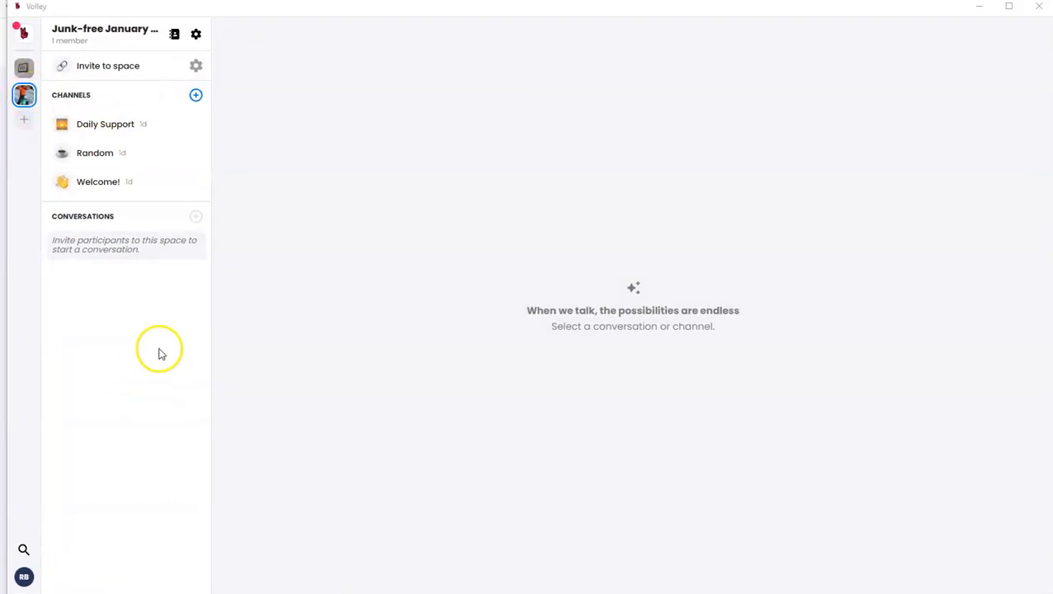
mouse_move(118, 182)
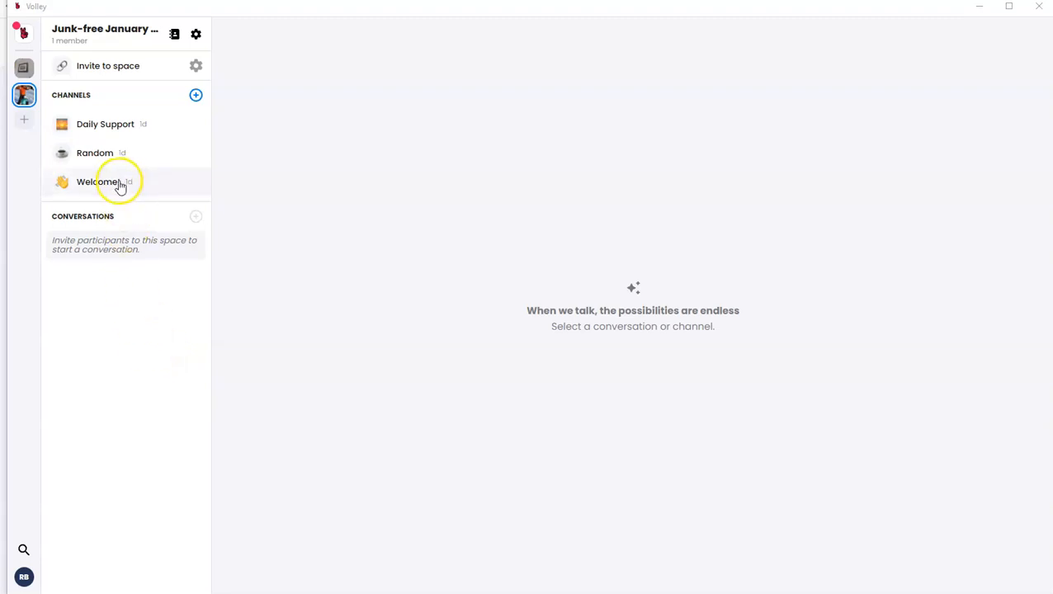
Step: Enter the Welcome! channel from the sidebar channel list
click(97, 182)
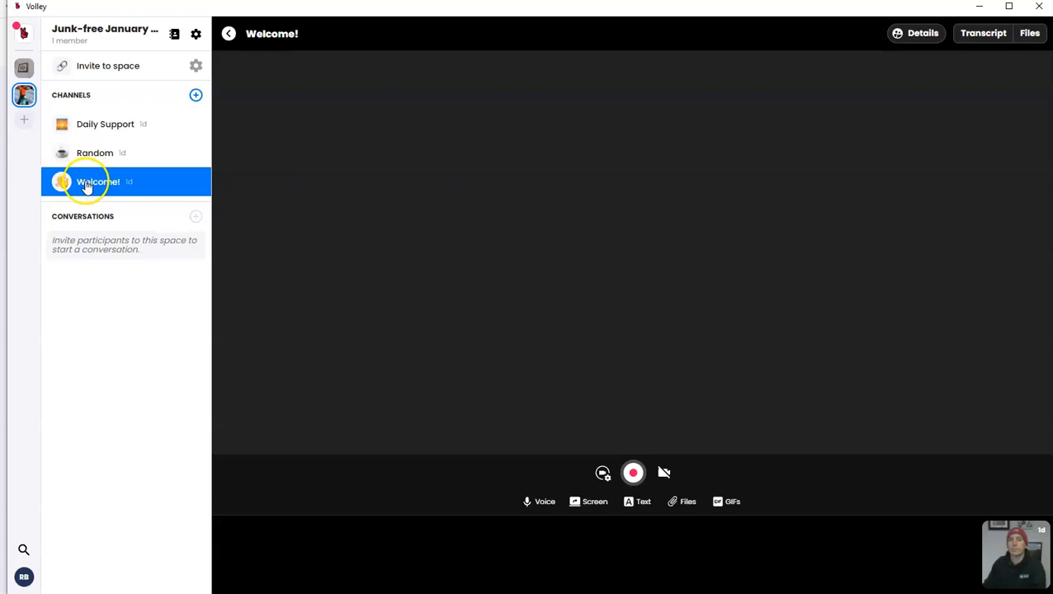
Step: Record a video message with the red Record button and post it to Welcome!
click(632, 472)
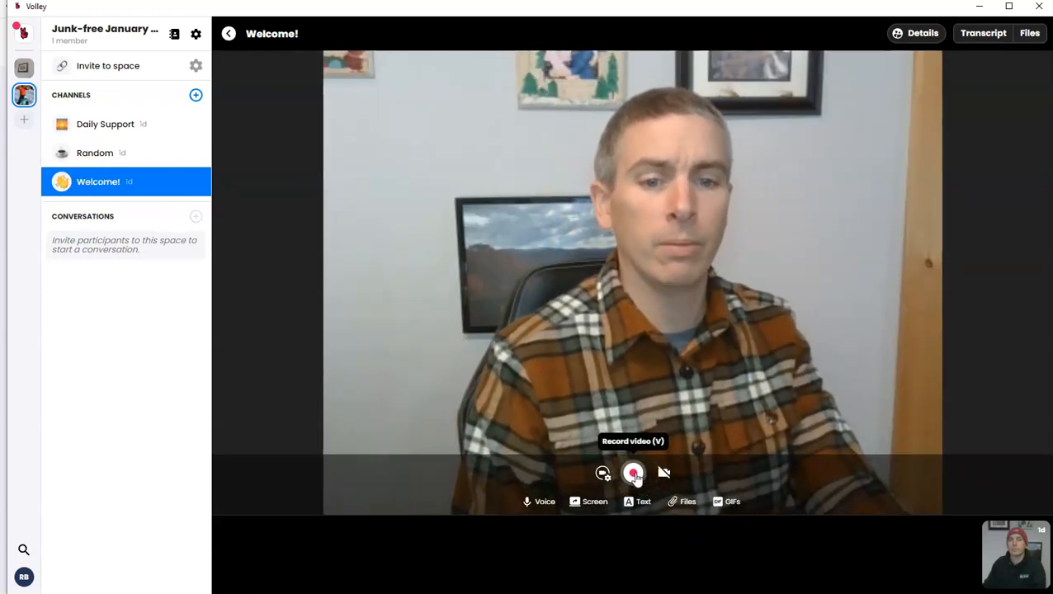
click(632, 472)
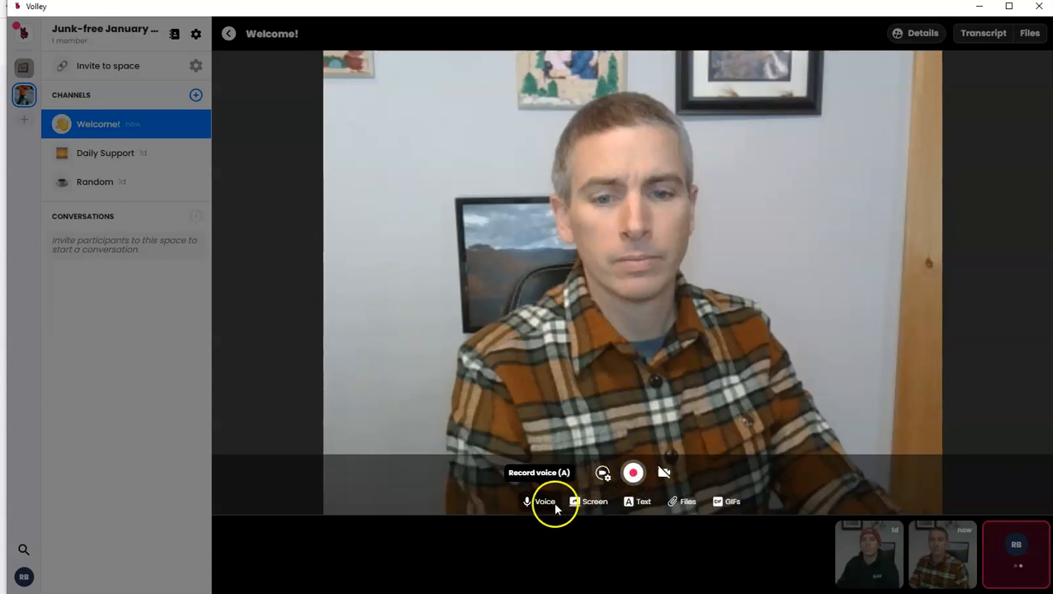
Step: Record a voice message and post it to the Welcome! thread
click(545, 502)
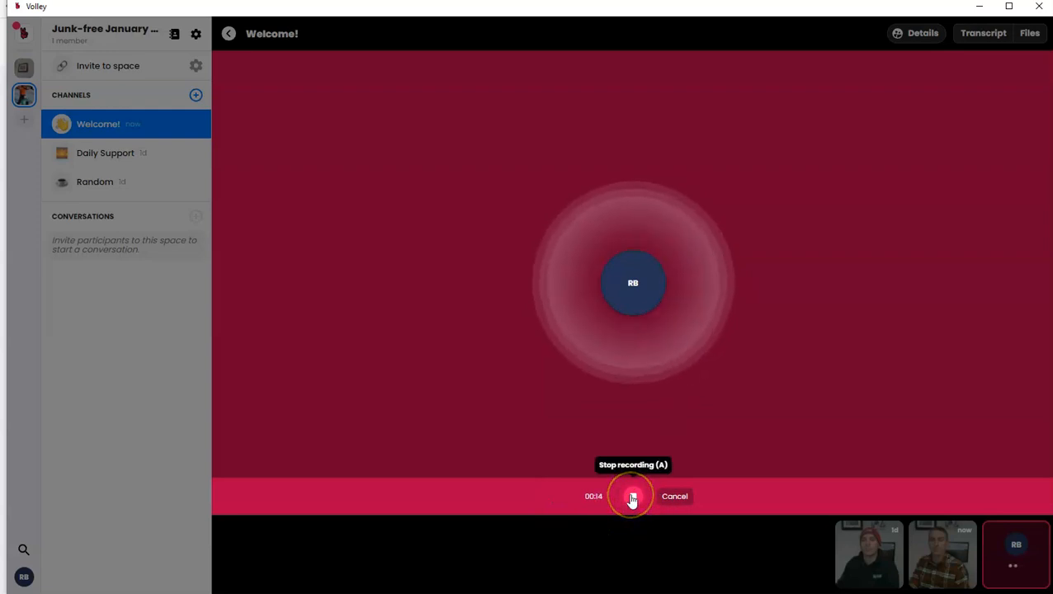
click(631, 495)
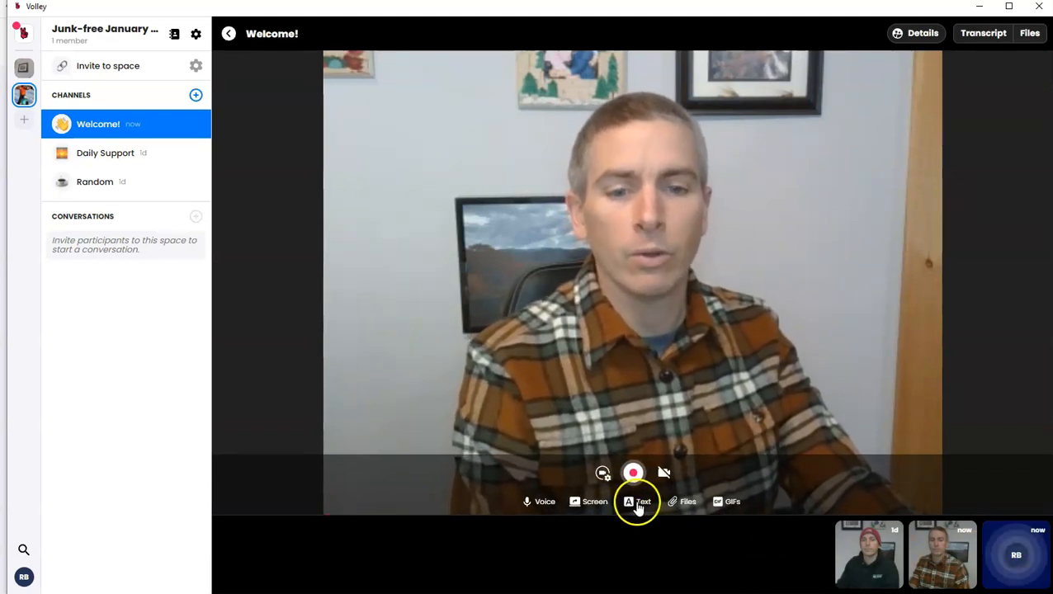
Step: Send a purple text note: "This the channel for welcoming people to the challenge."
click(643, 501)
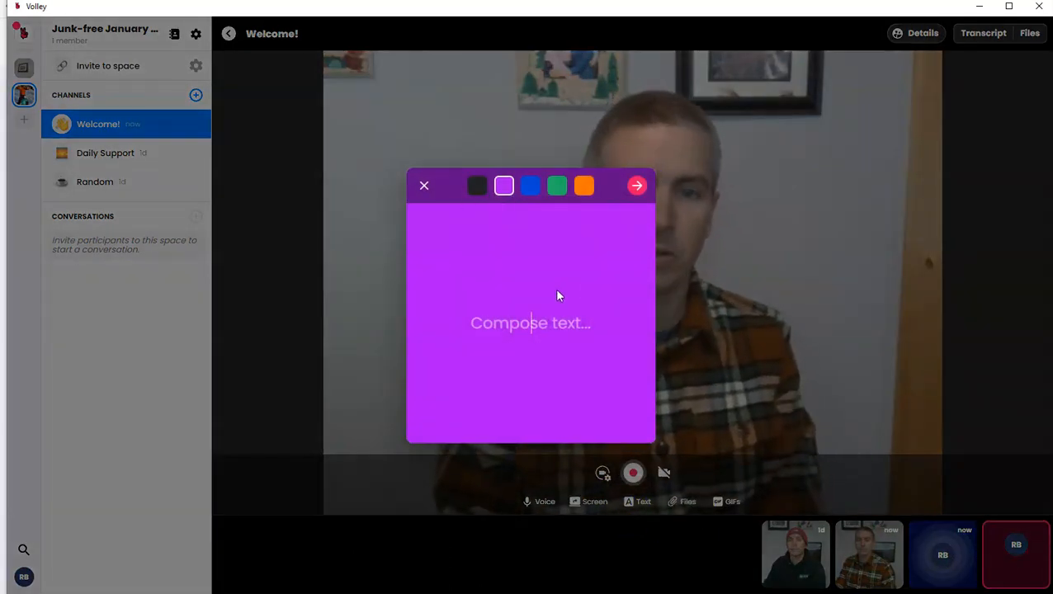
text(This)
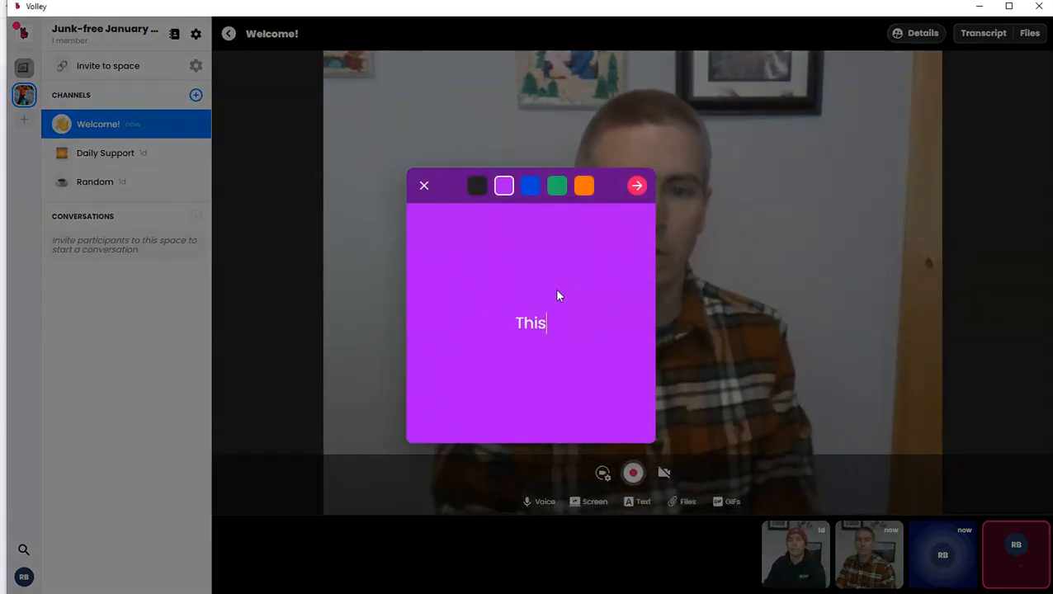
text(the chal)
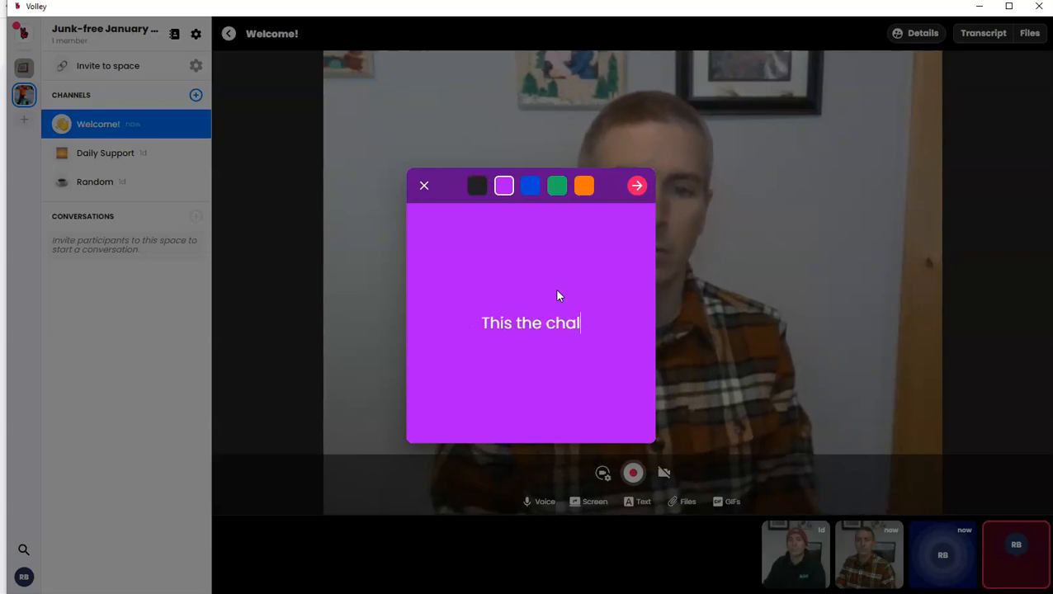
text(nel)
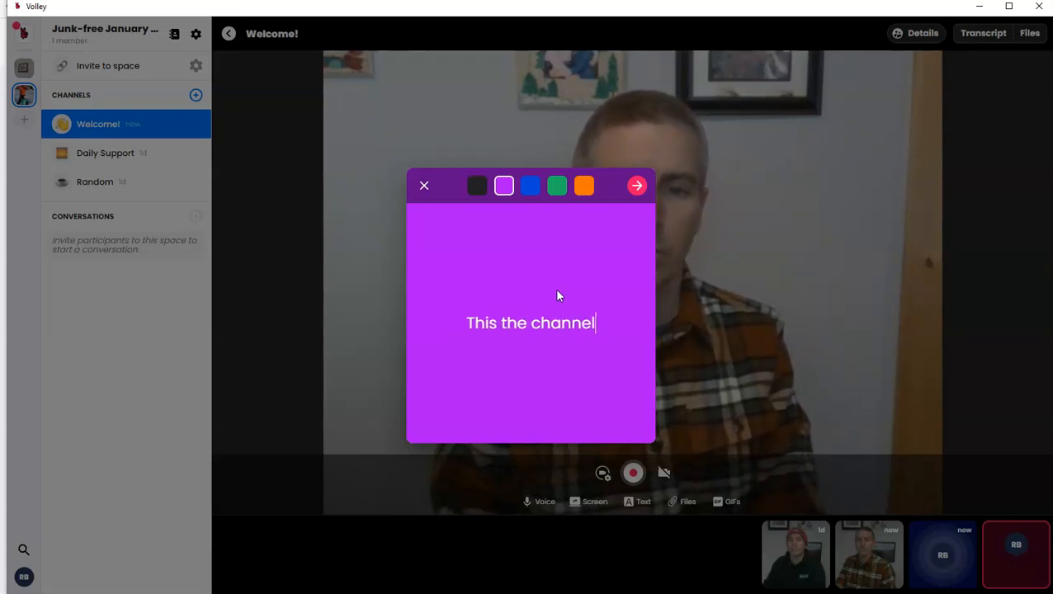
text(for welcom)
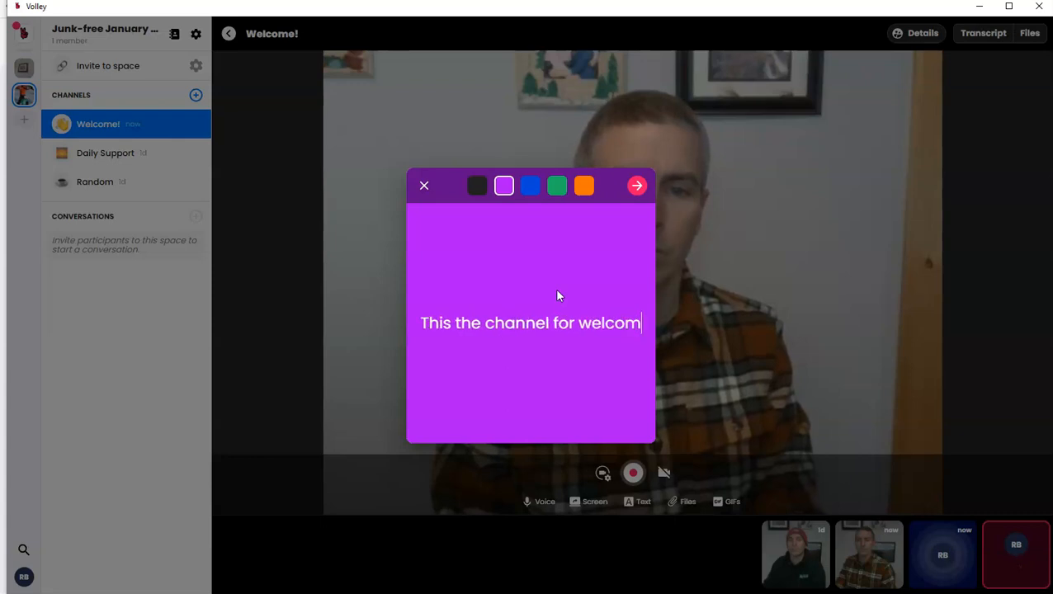
text(ing peo)
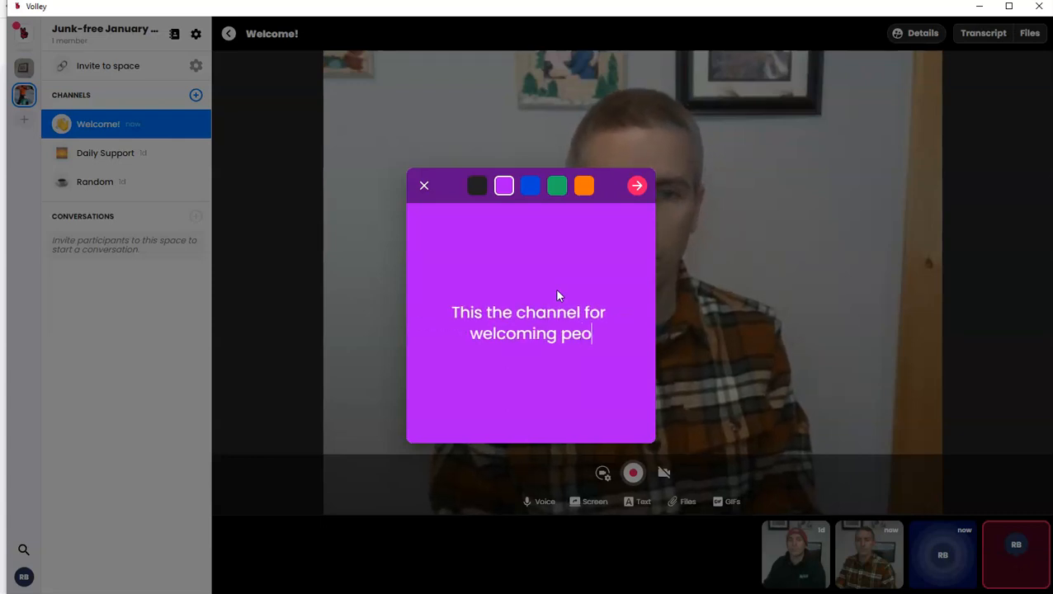
text(ple to the challe)
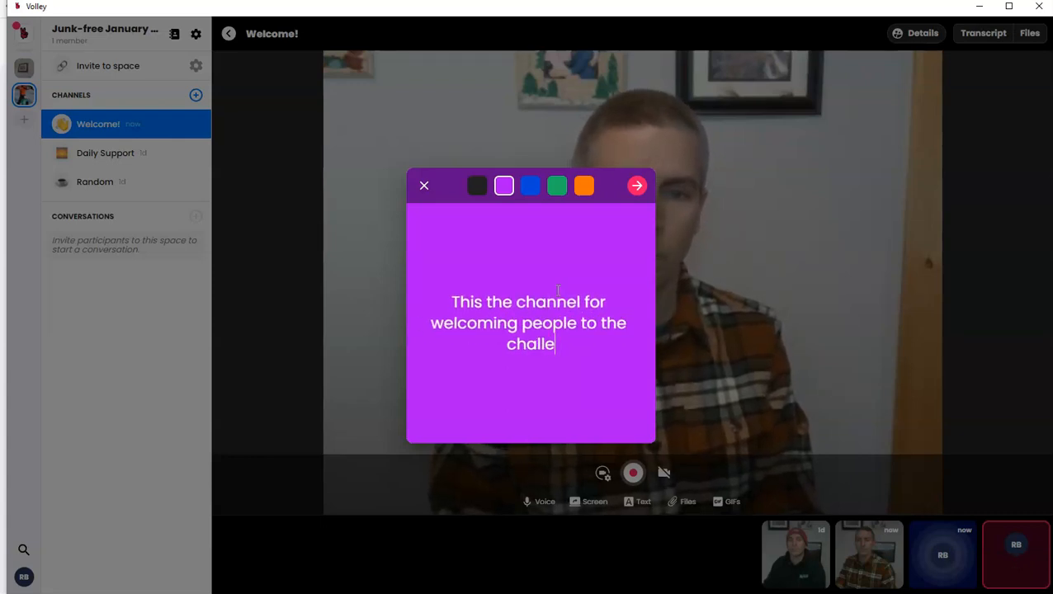
text(nge.)
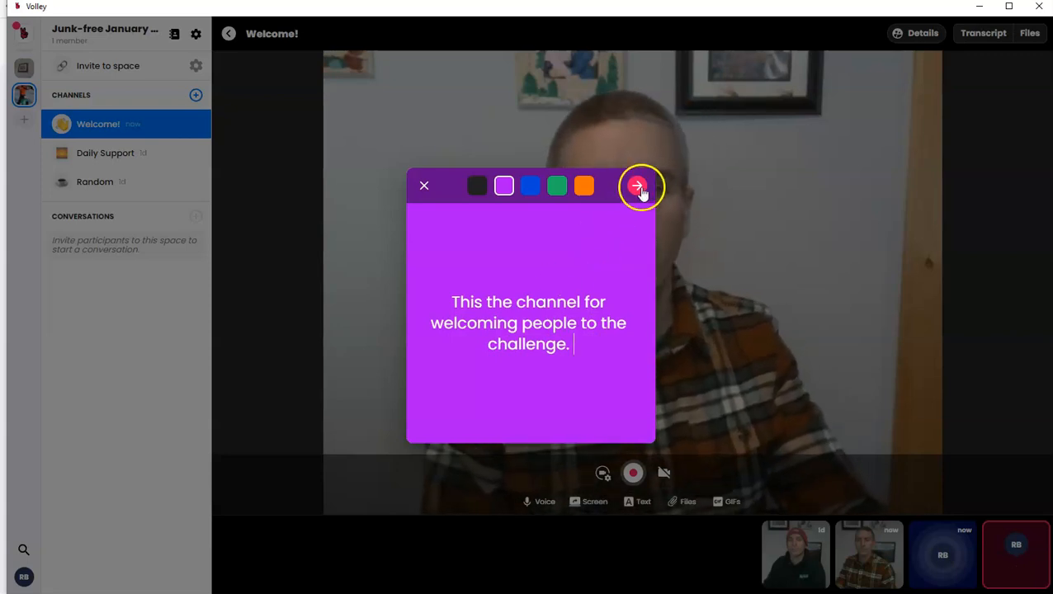
click(637, 185)
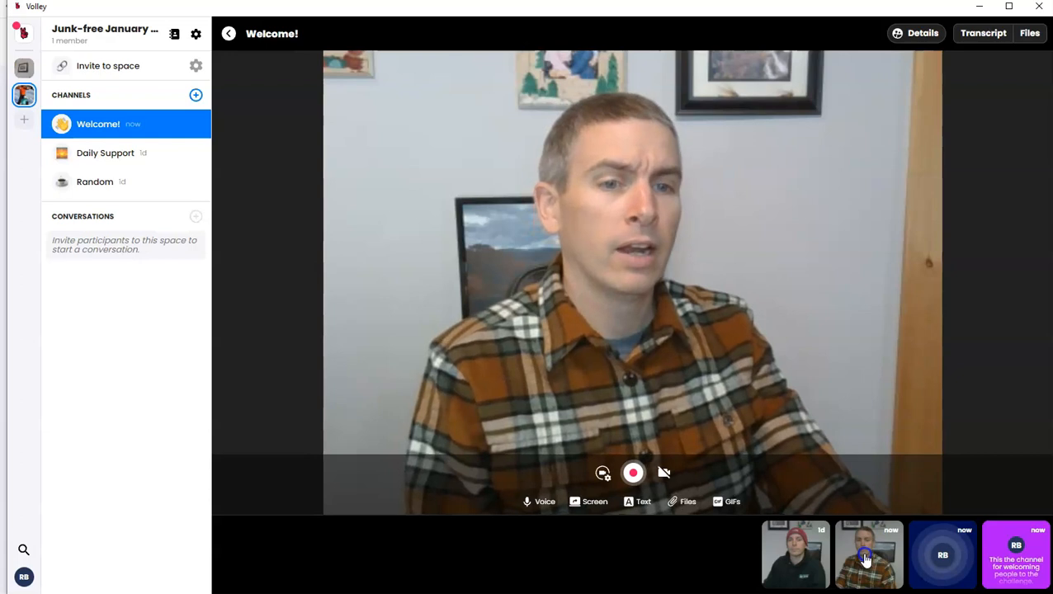
Step: Play back your posted video and show the channel's message transcripts
click(868, 554)
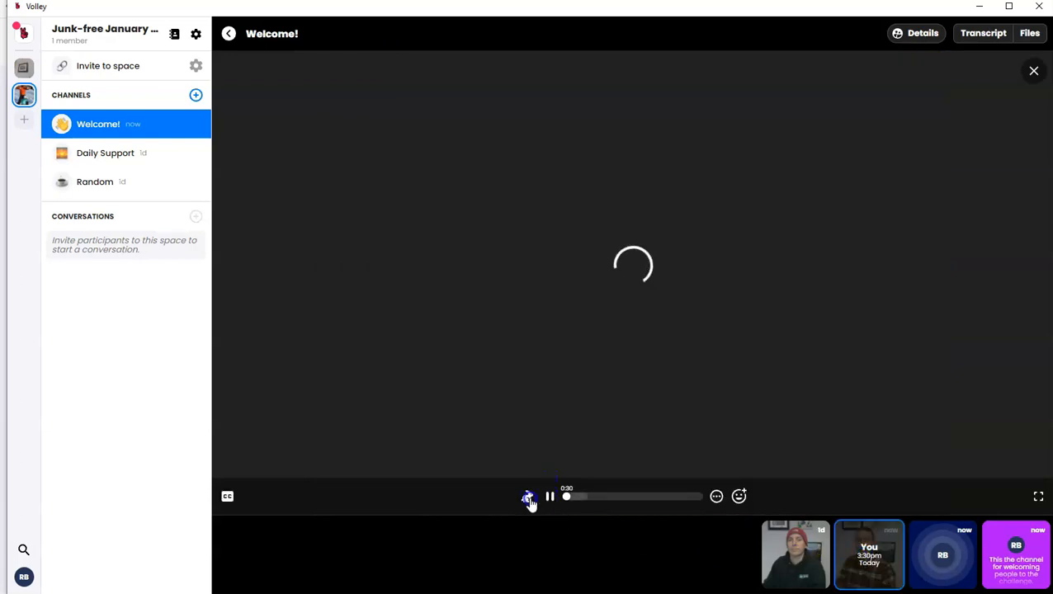
mouse_move(528, 495)
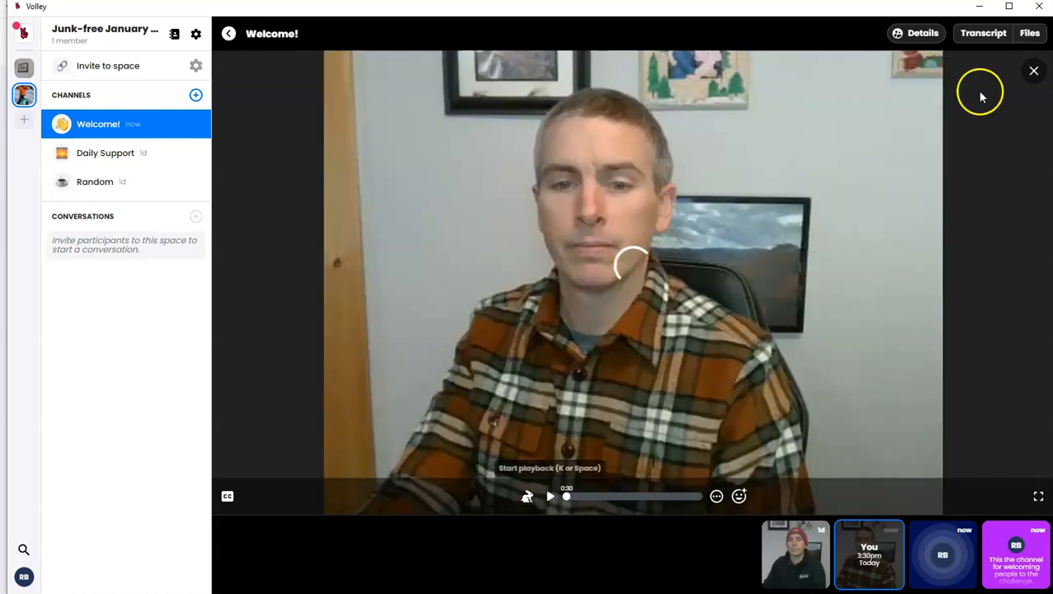
click(984, 33)
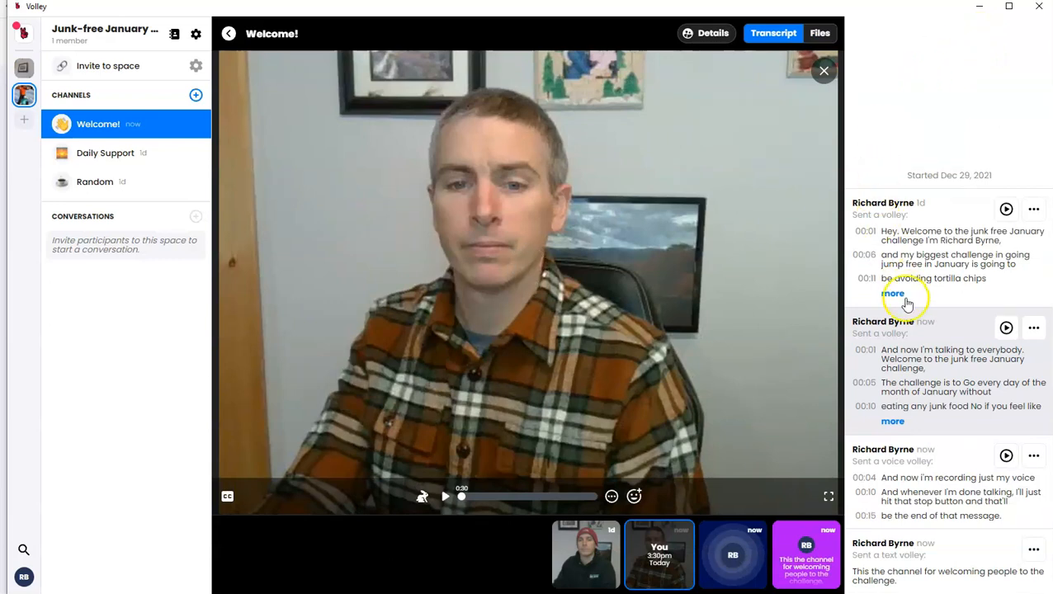
mouse_move(965, 477)
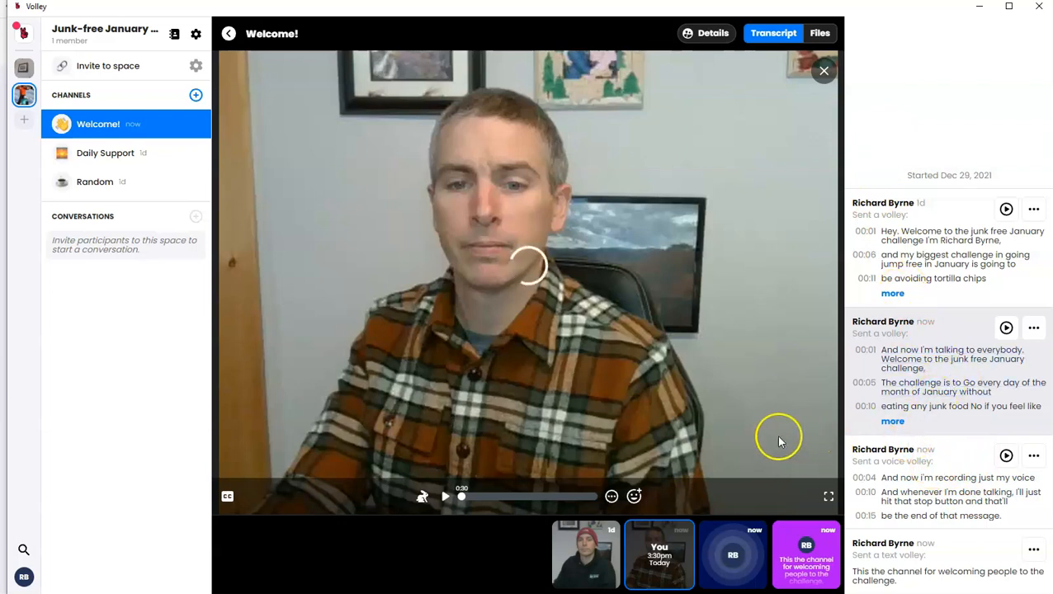
mouse_move(543, 456)
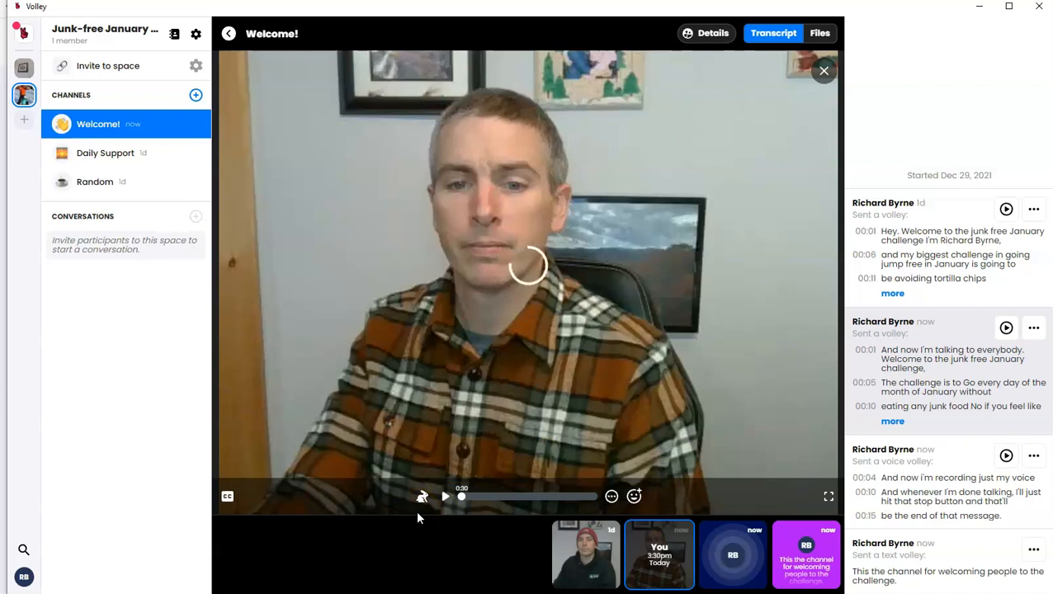
mouse_move(682, 485)
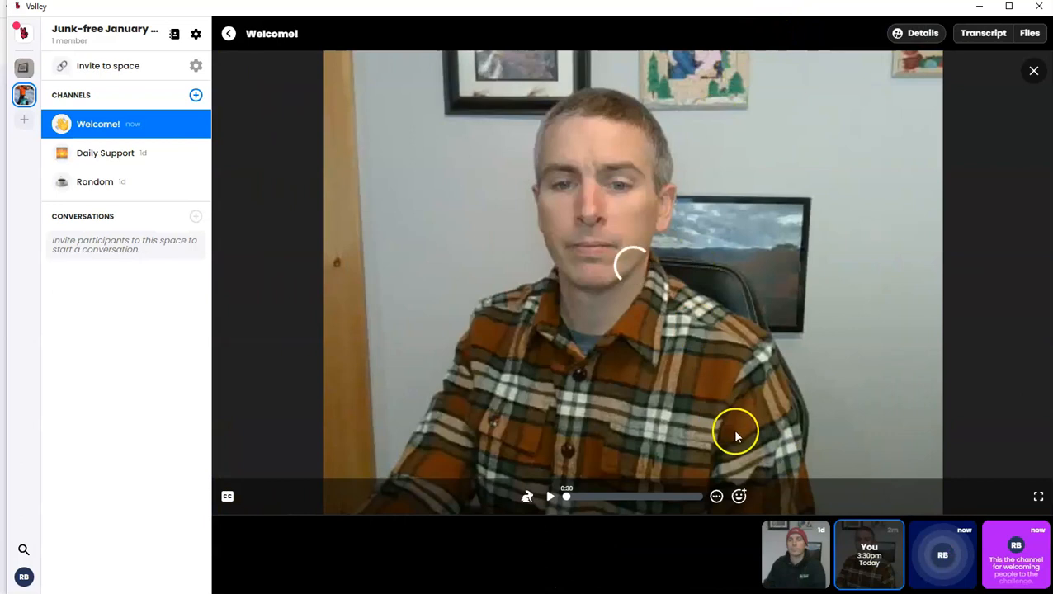
mouse_move(1033, 72)
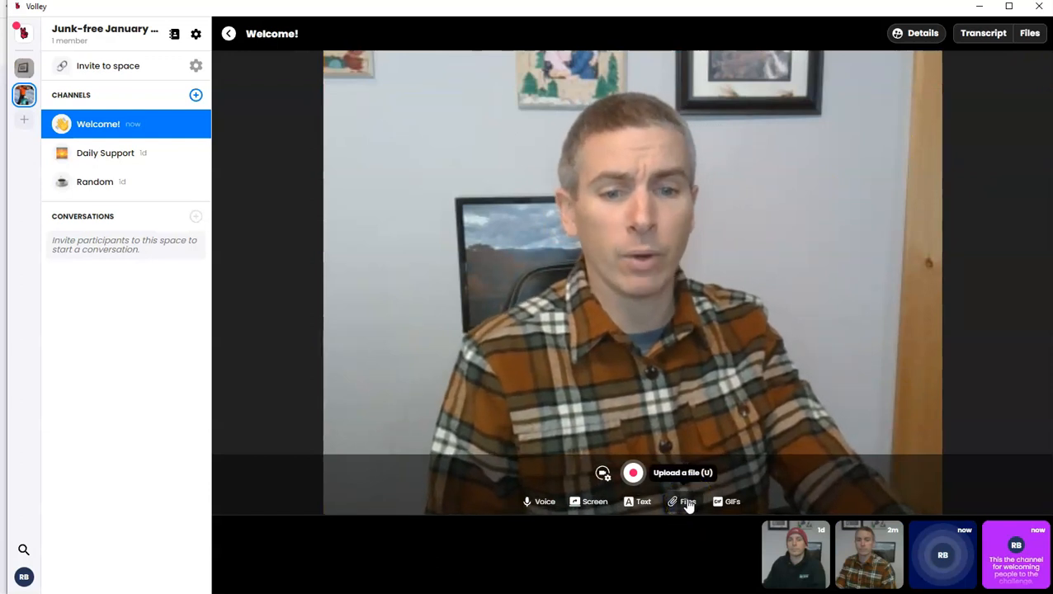
mouse_move(732, 501)
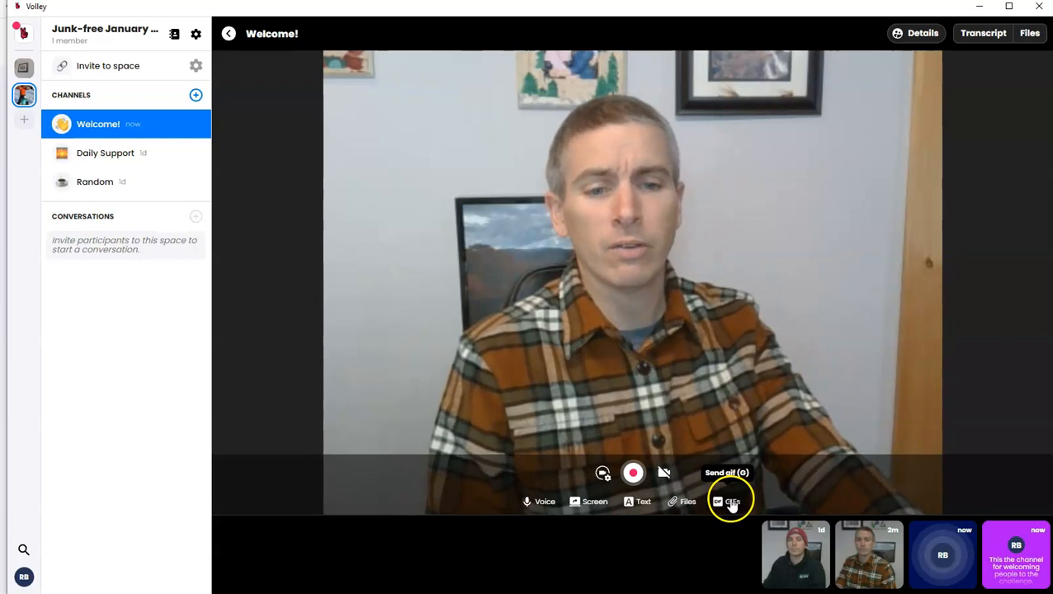
mouse_move(594, 502)
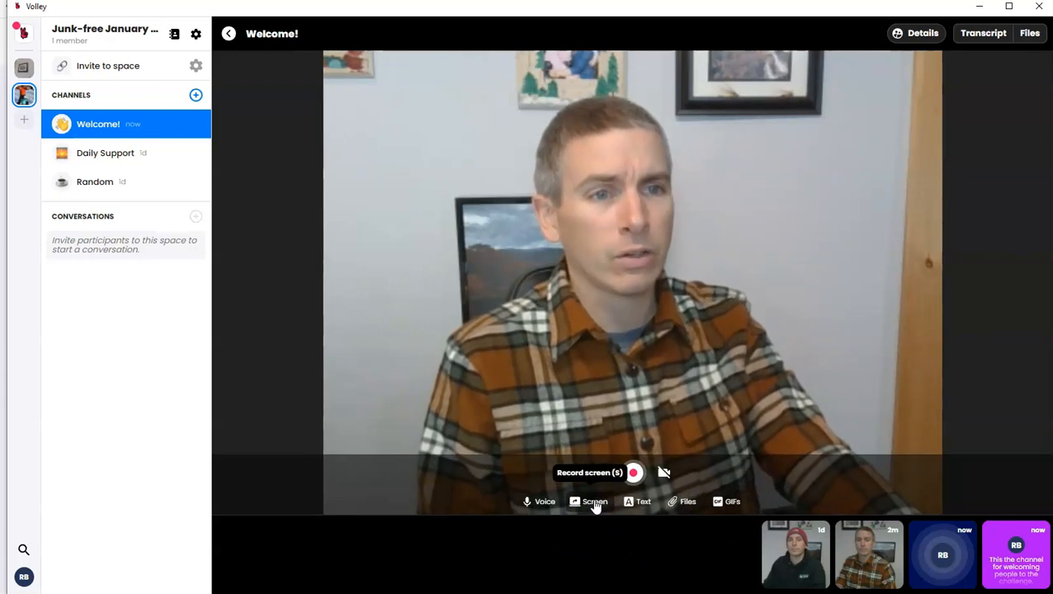
mouse_move(577, 536)
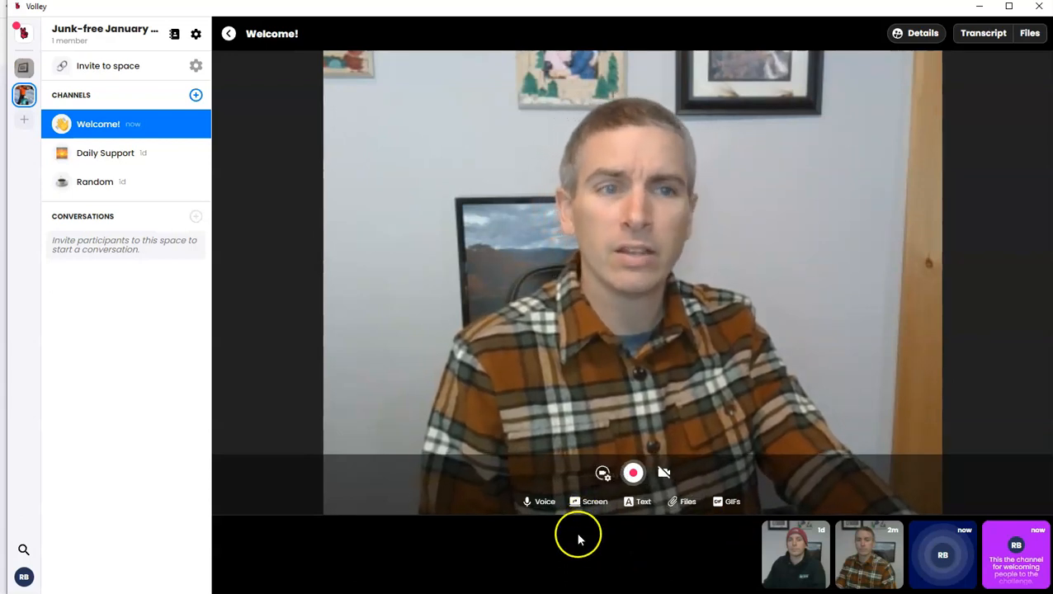
mouse_move(566, 534)
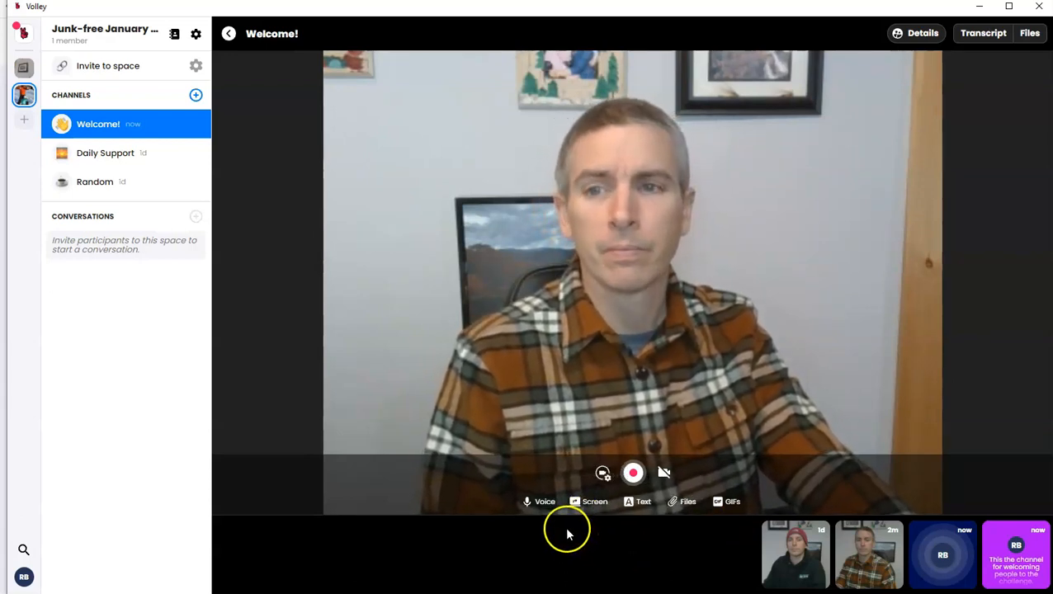
mouse_move(561, 528)
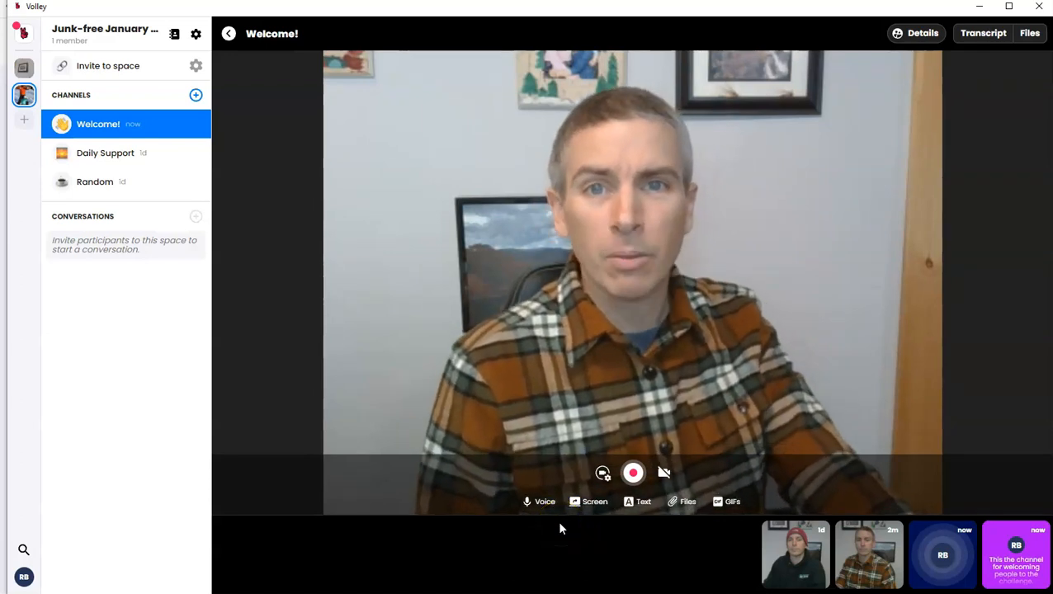